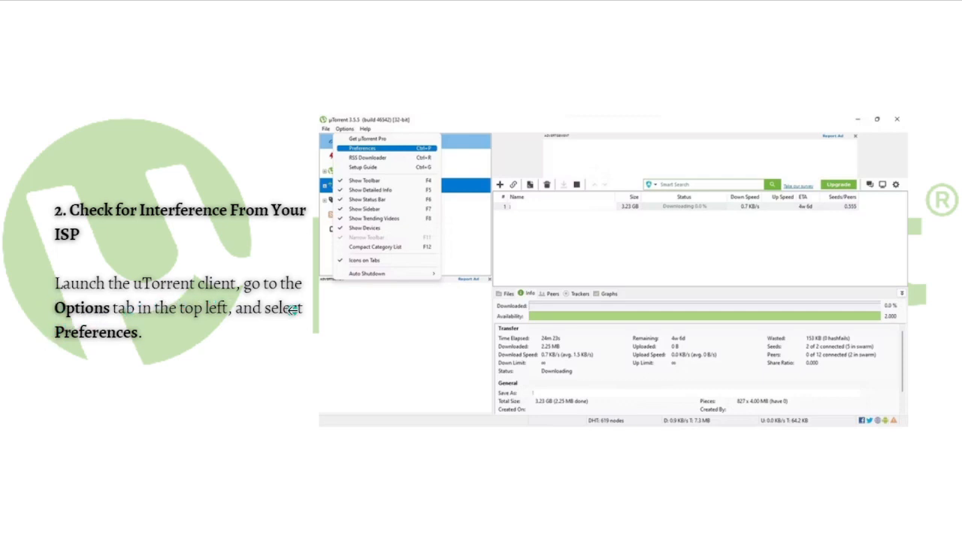
{"action": "mouse_move", "coordinate": [185, 333]}
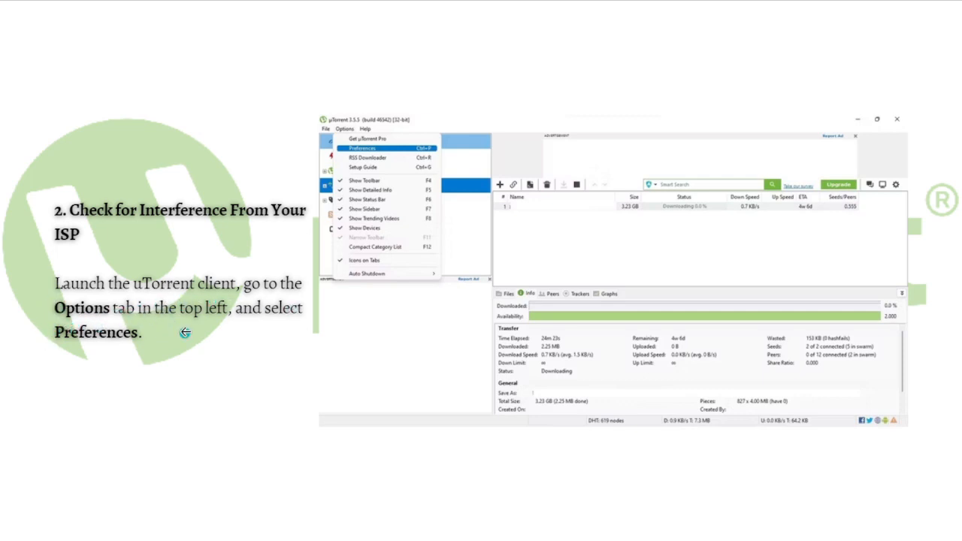
{"action": "mouse_move", "coordinate": [120, 334]}
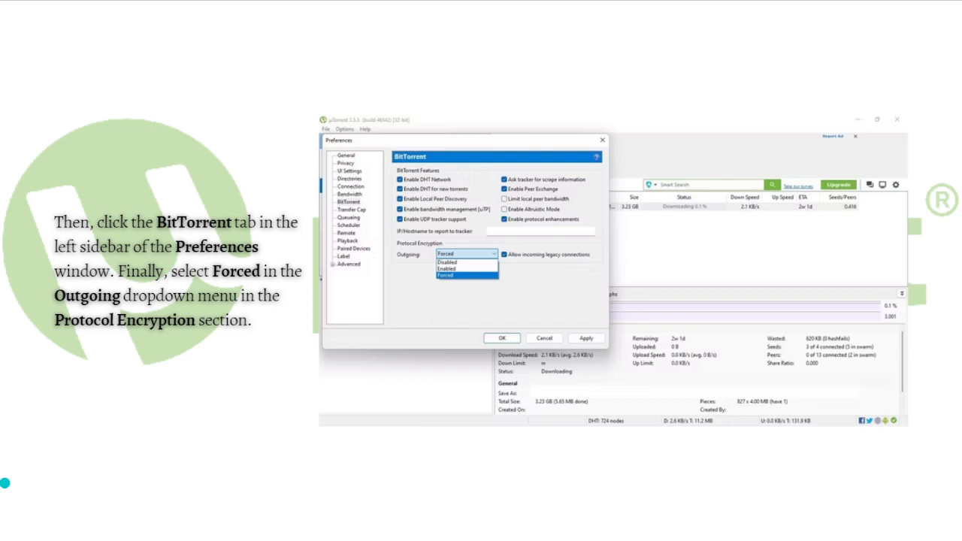
{"action": "mouse_move", "coordinate": [229, 237]}
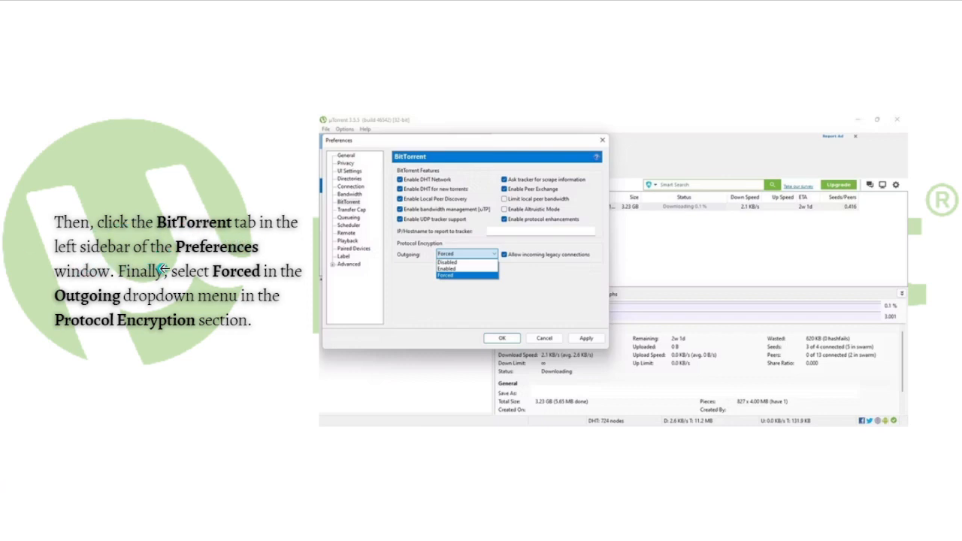
{"action": "mouse_move", "coordinate": [73, 281]}
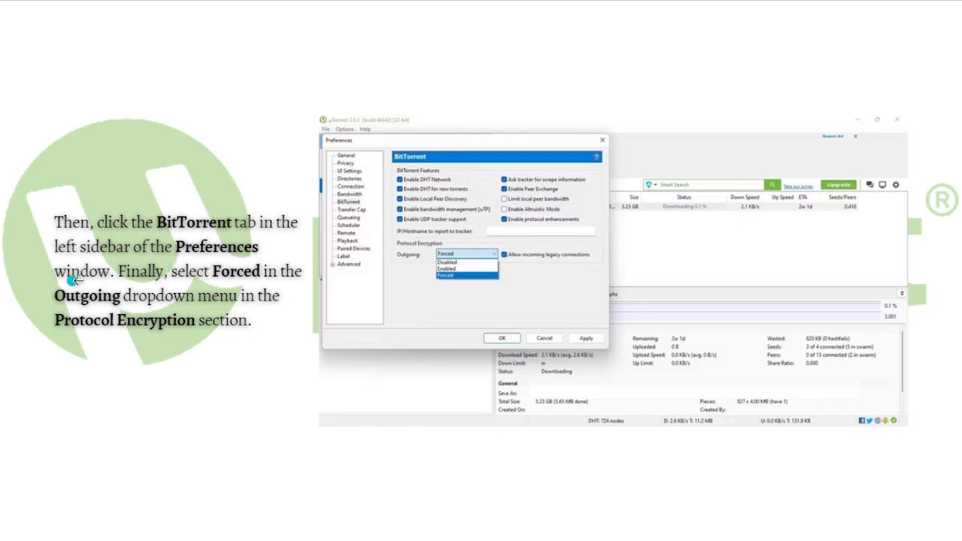
{"action": "mouse_move", "coordinate": [272, 291]}
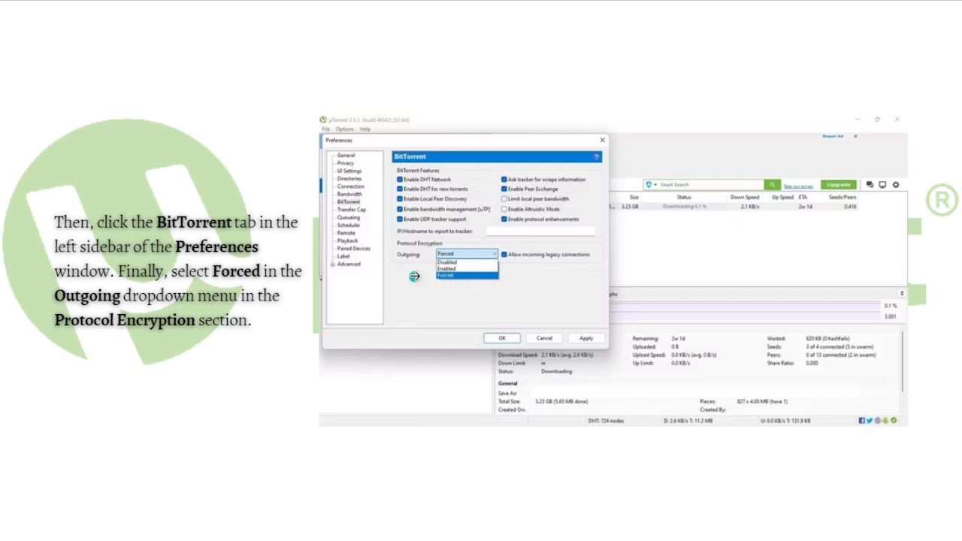
- Set Outgoing protocol encryption to Forced under the BitTorrent preferences
{"action": "left_click", "coordinate": [350, 186]}
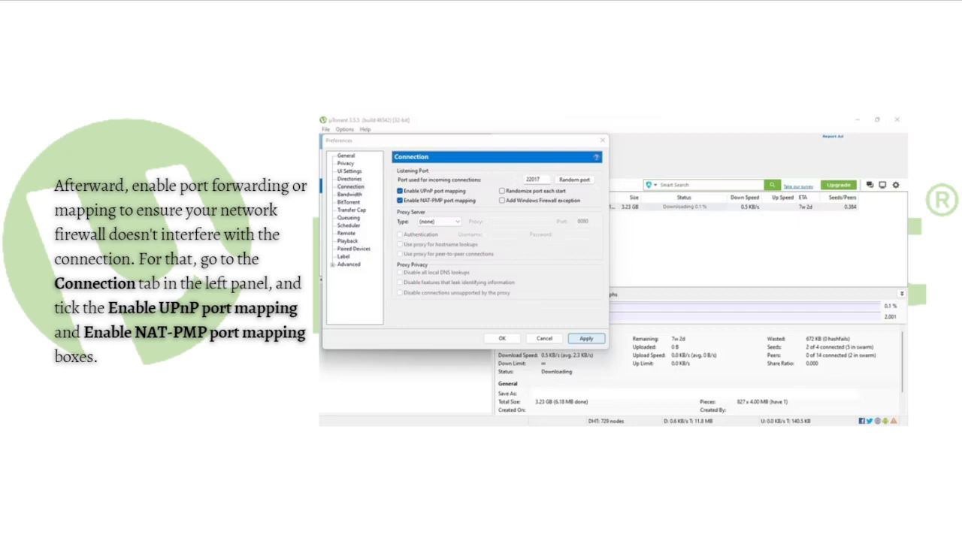
{"action": "mouse_move", "coordinate": [201, 319]}
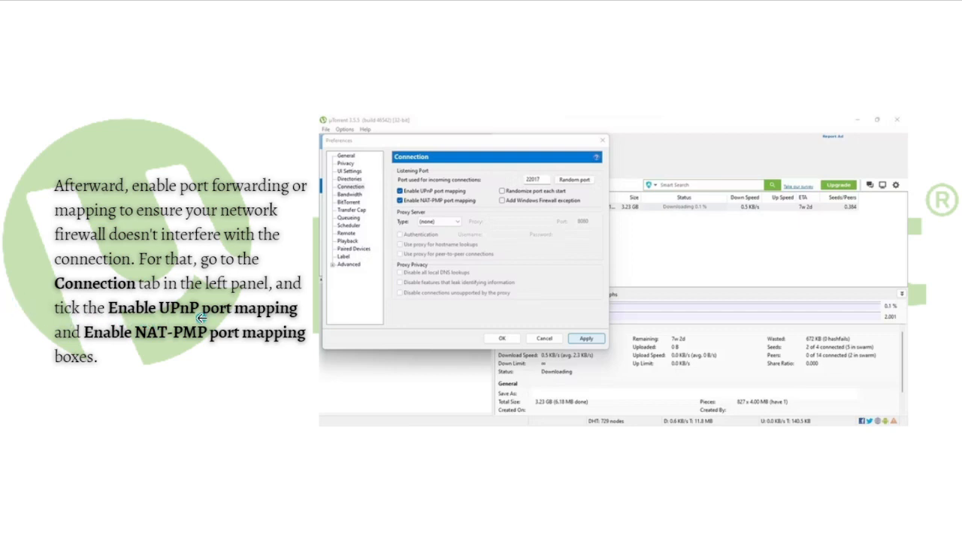
{"action": "mouse_move", "coordinate": [58, 340]}
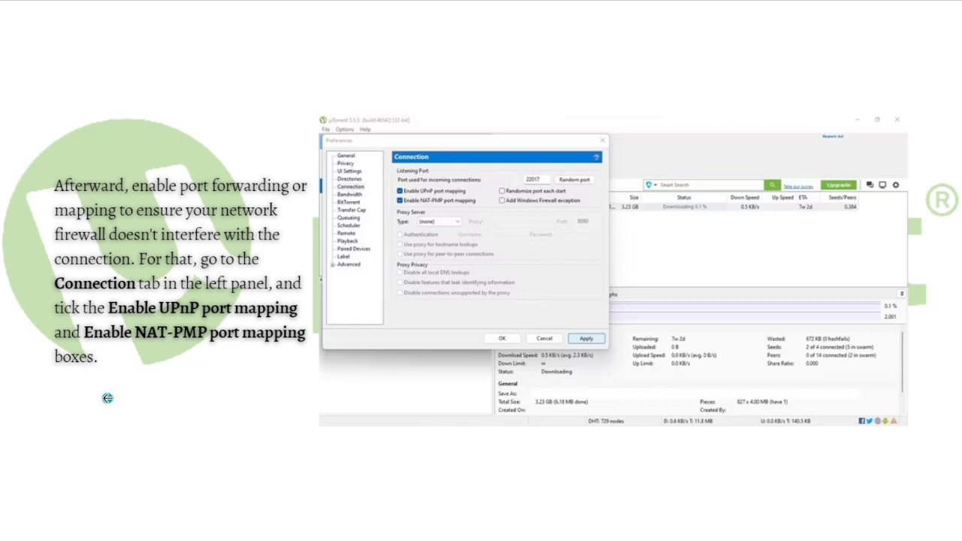
{"action": "mouse_move", "coordinate": [7, 328]}
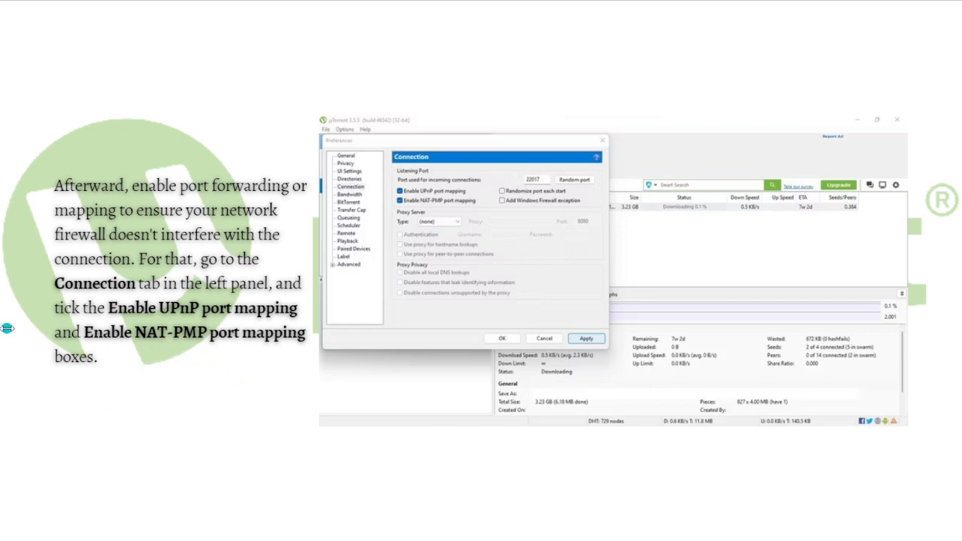